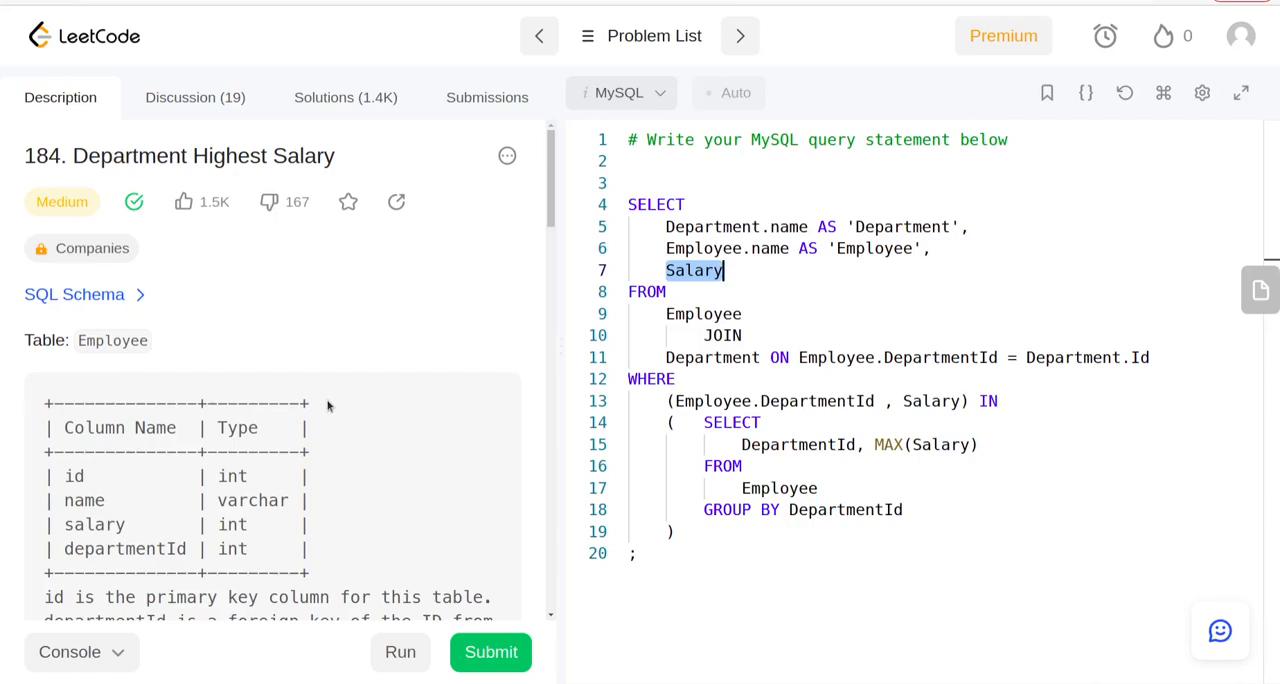
Step: Show the SQL schema with the Employee and Department create and insert statements
click(74, 292)
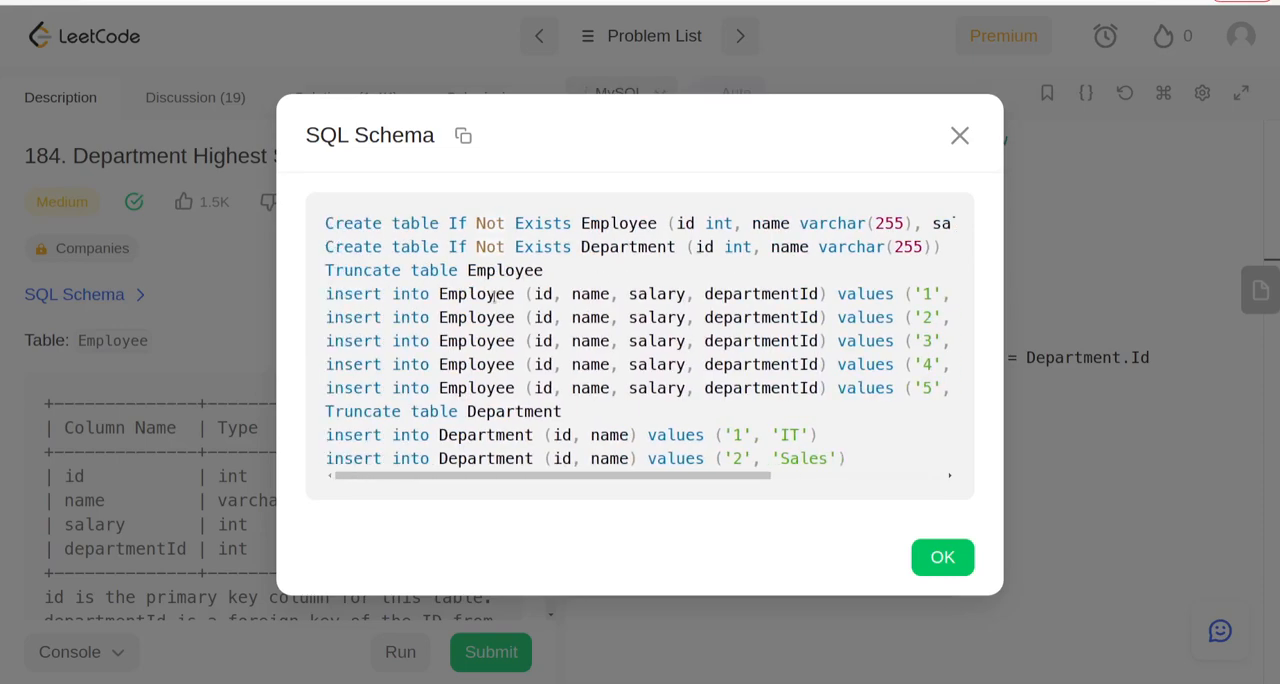
Step: Review the Department insert statements, highlighting the name column and scrolling to the values
double_click(544, 292)
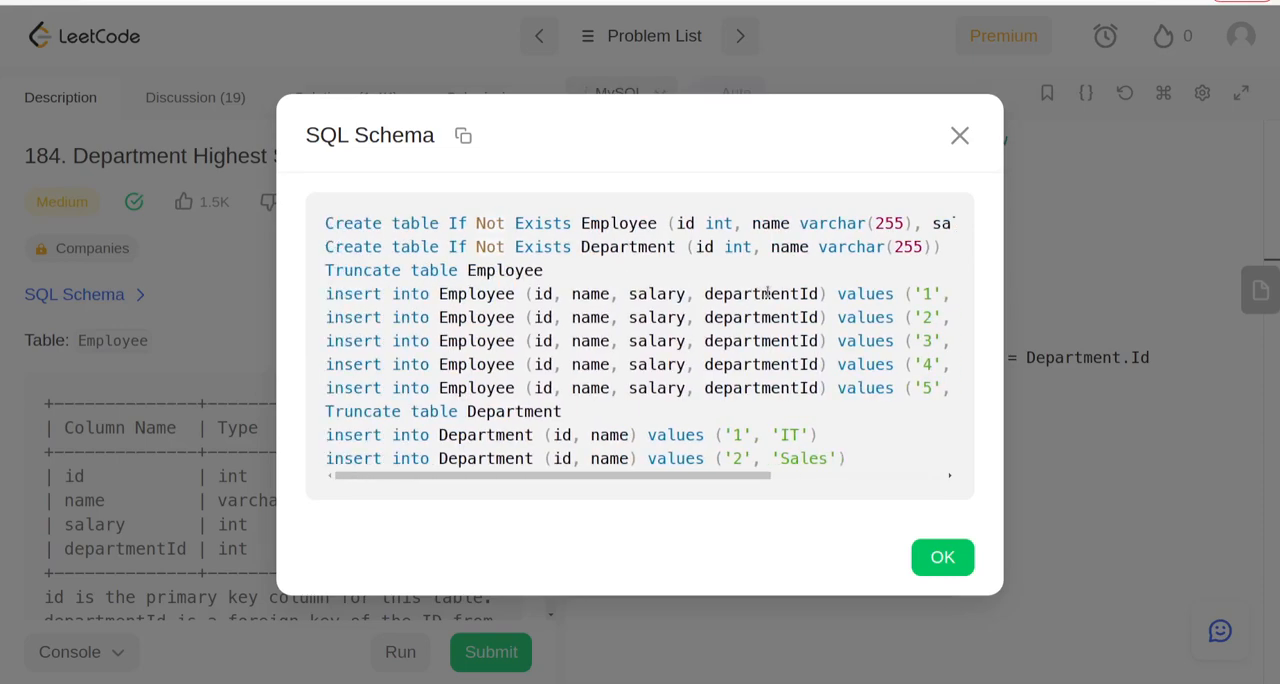
double_click(760, 292)
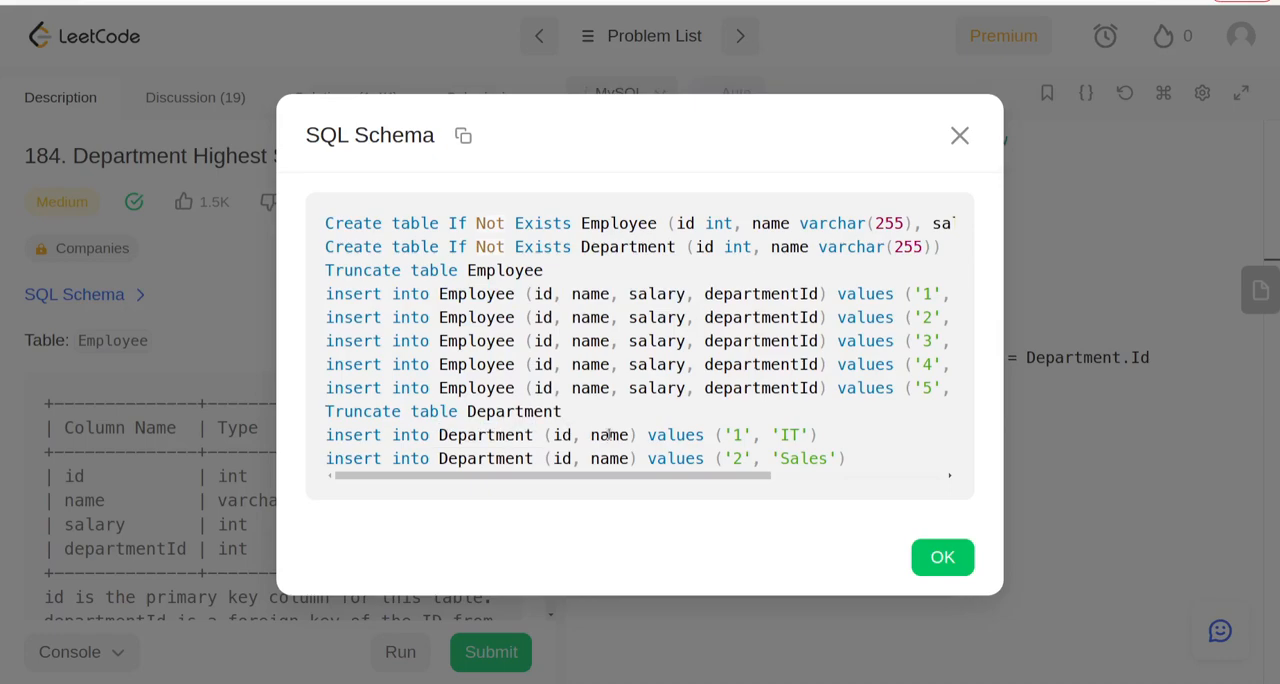
double_click(608, 434)
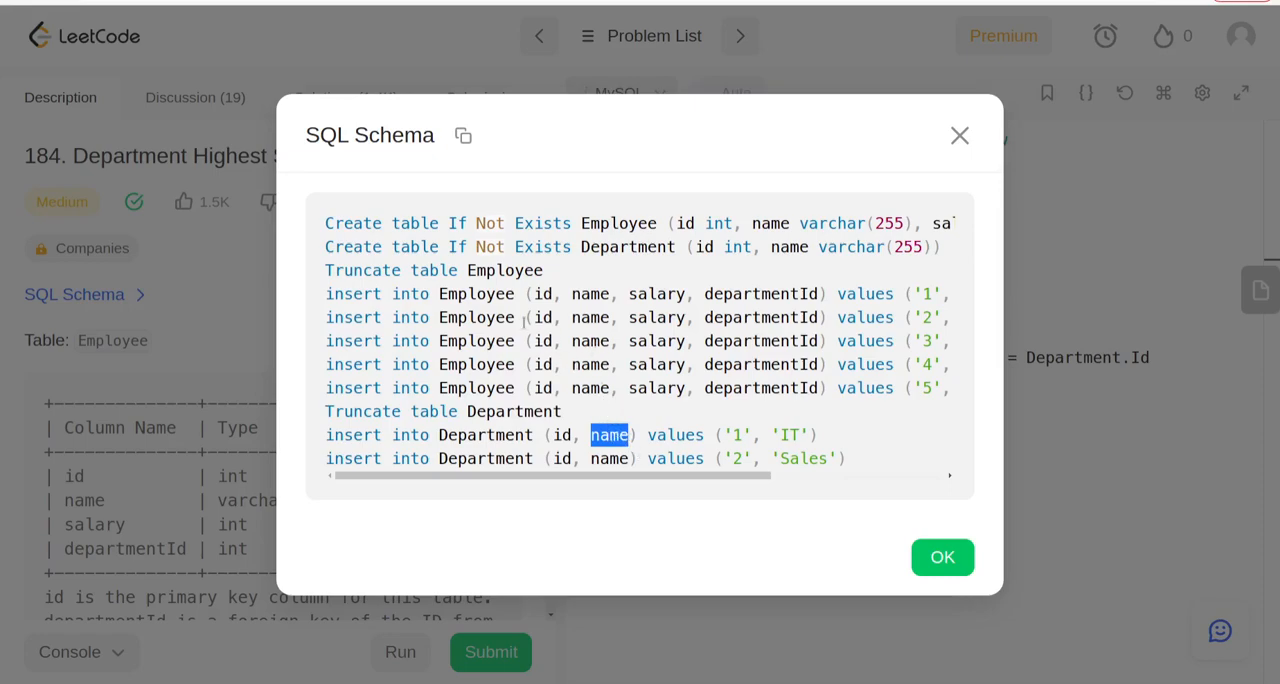
scroll(right, 3)
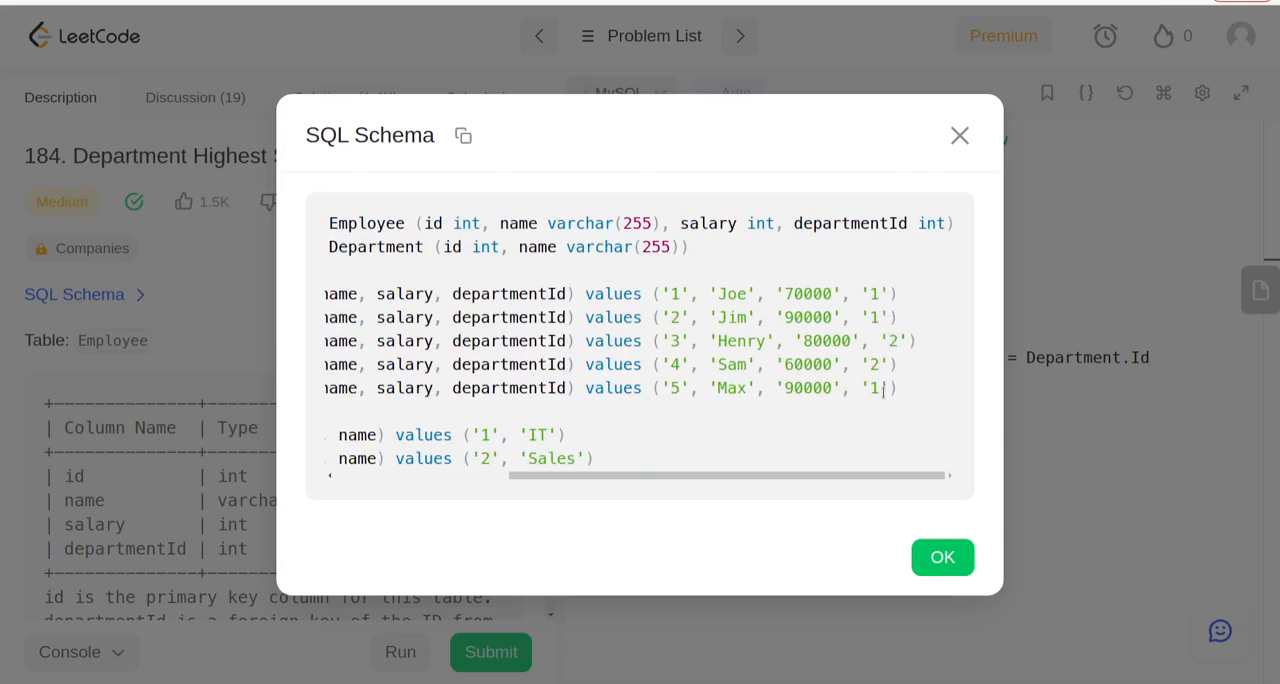
Step: Compare department 2 salaries — Henry's 80000 versus Sam's 60000 — then close the schema
double_click(872, 388)
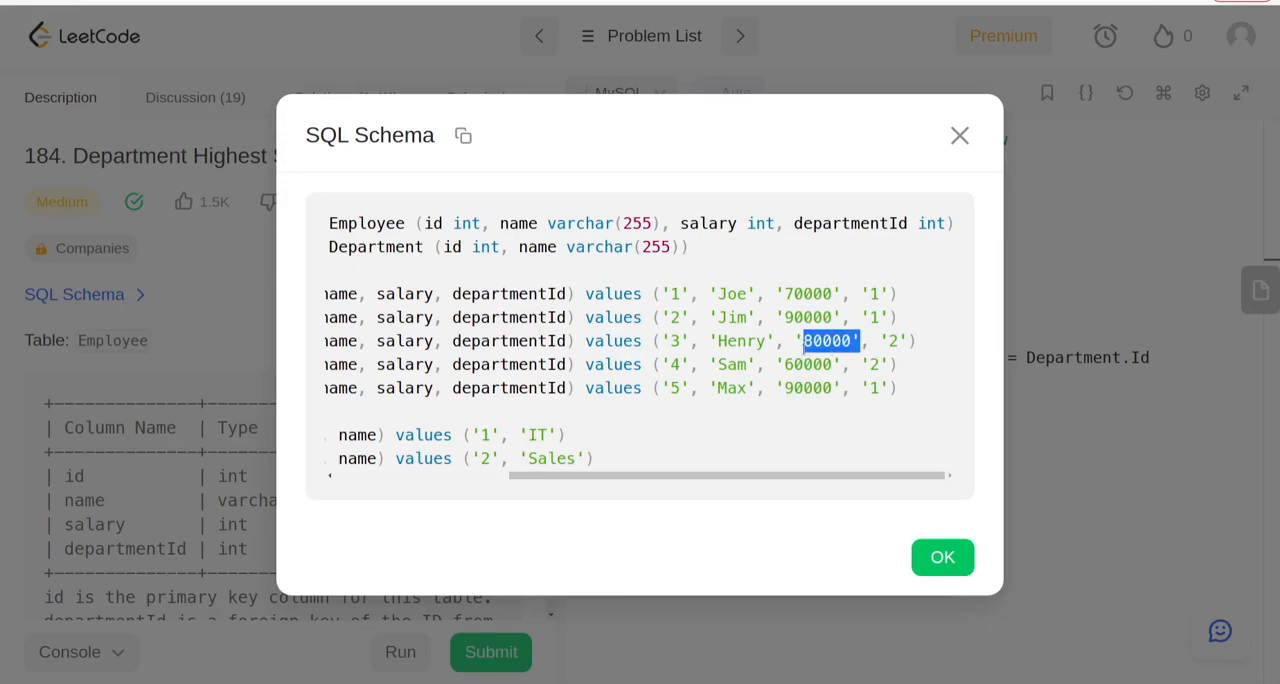
drag(800, 340, 900, 364)
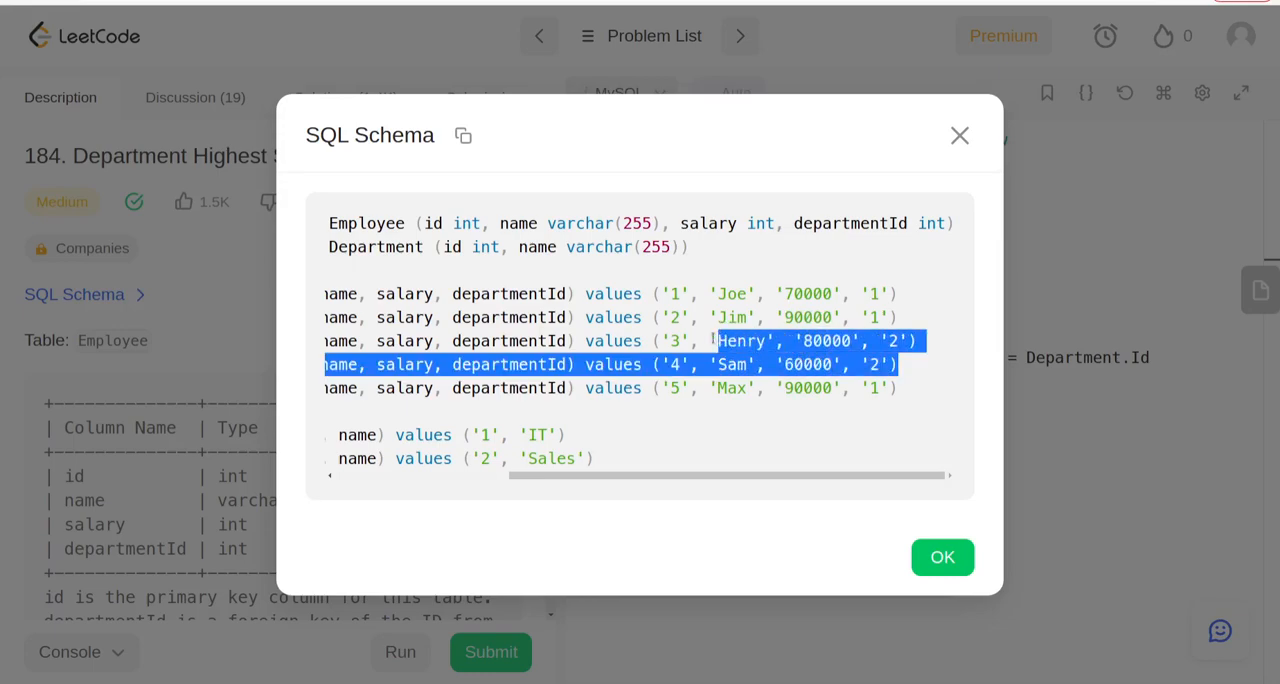
click(744, 352)
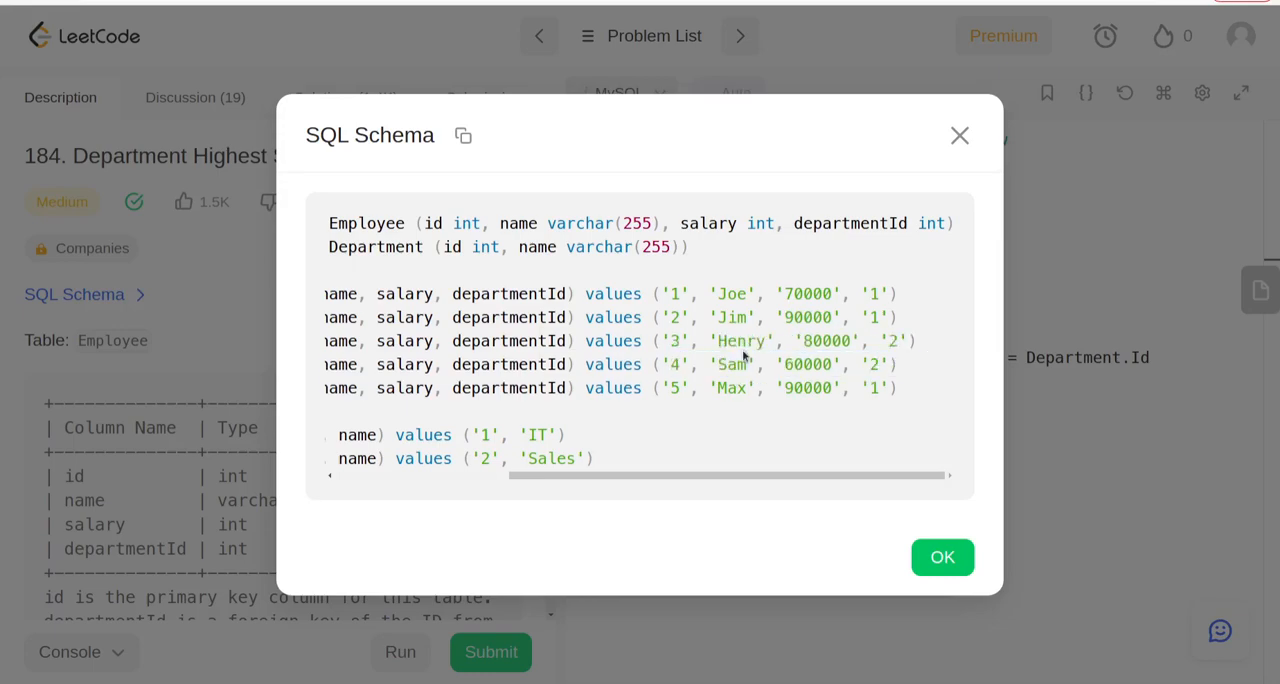
double_click(810, 364)
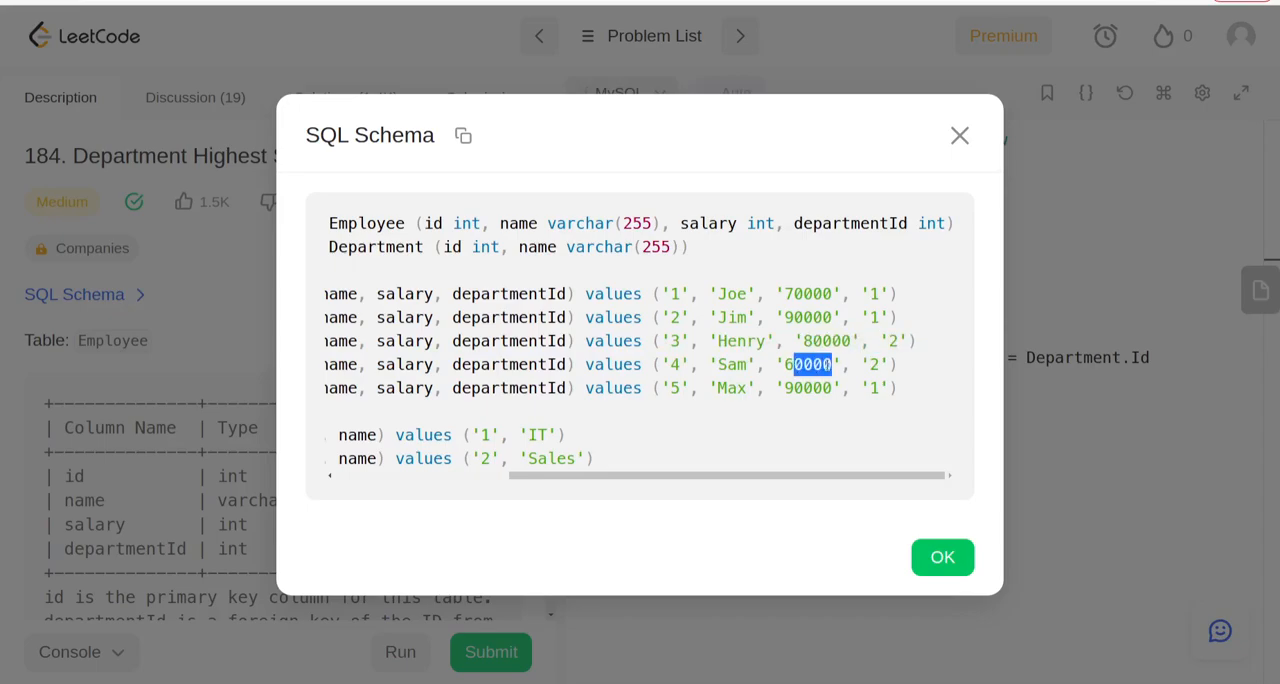
click(940, 556)
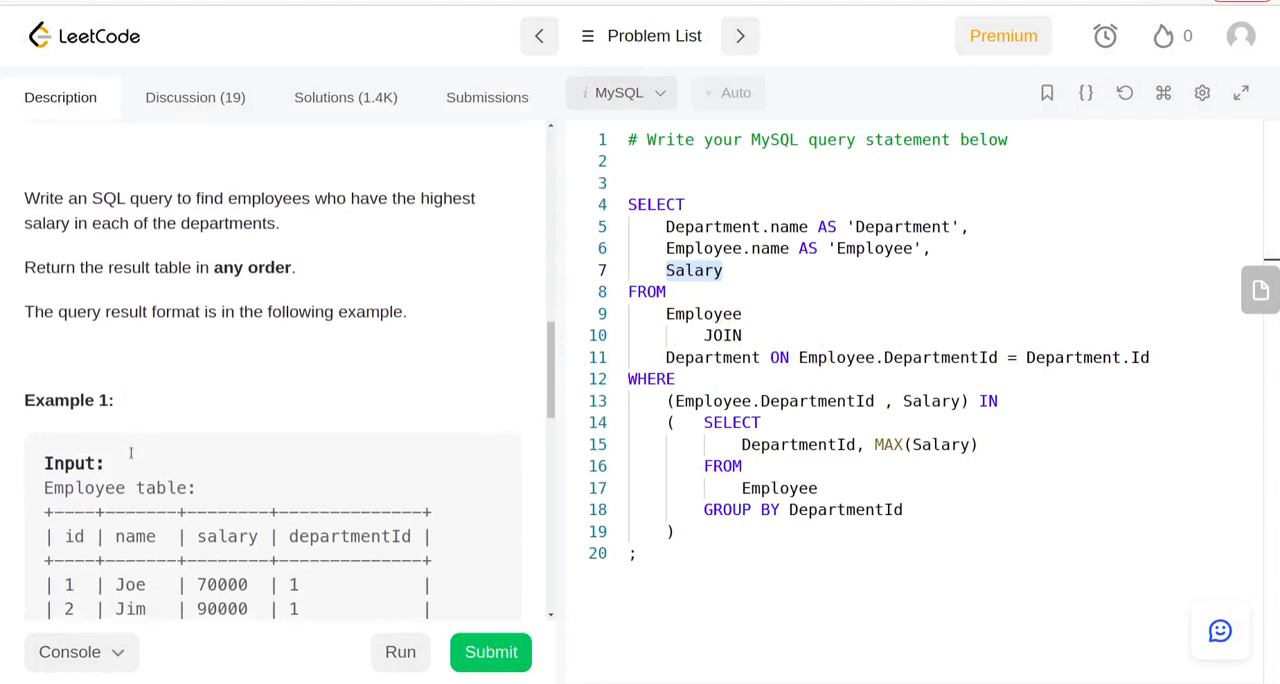
scroll(down, 3)
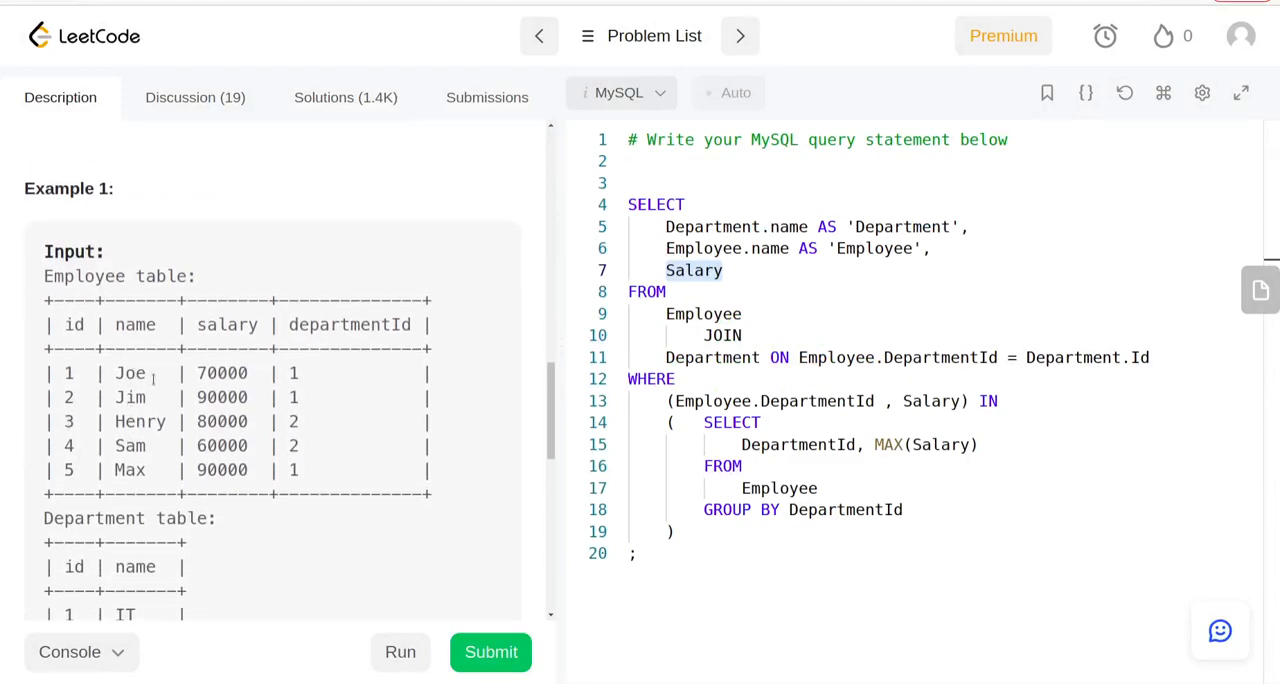
scroll(down, 3)
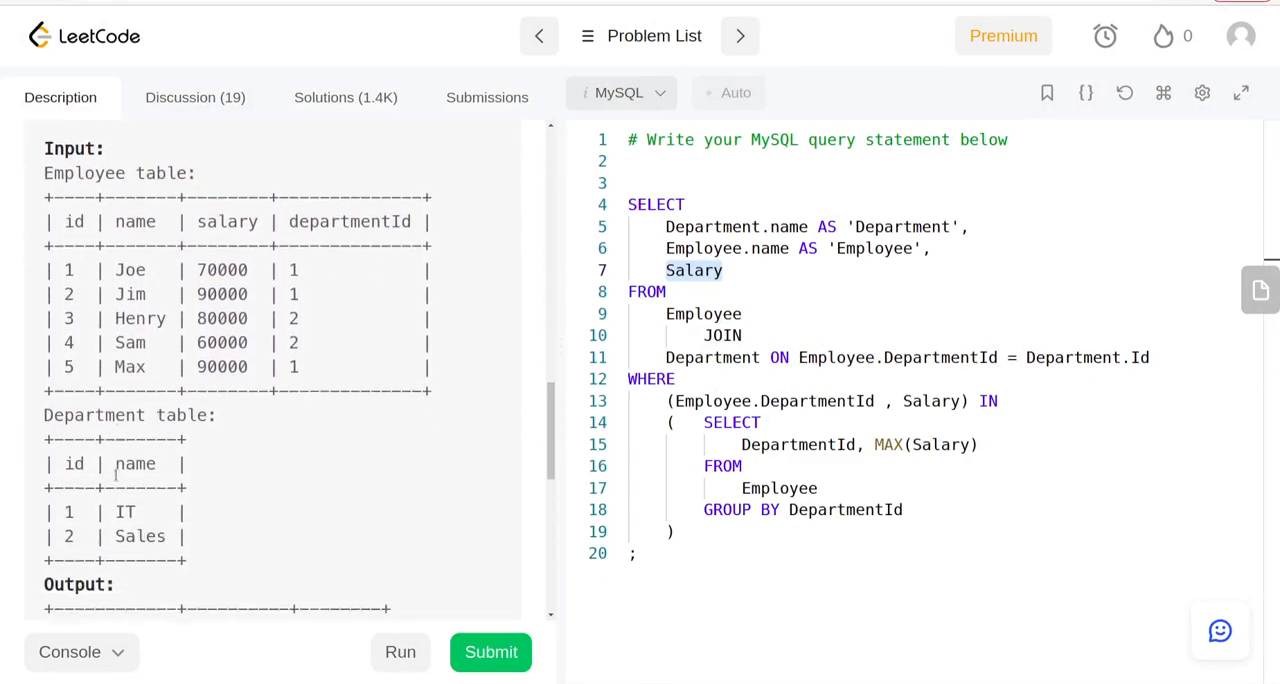
scroll(down, 3)
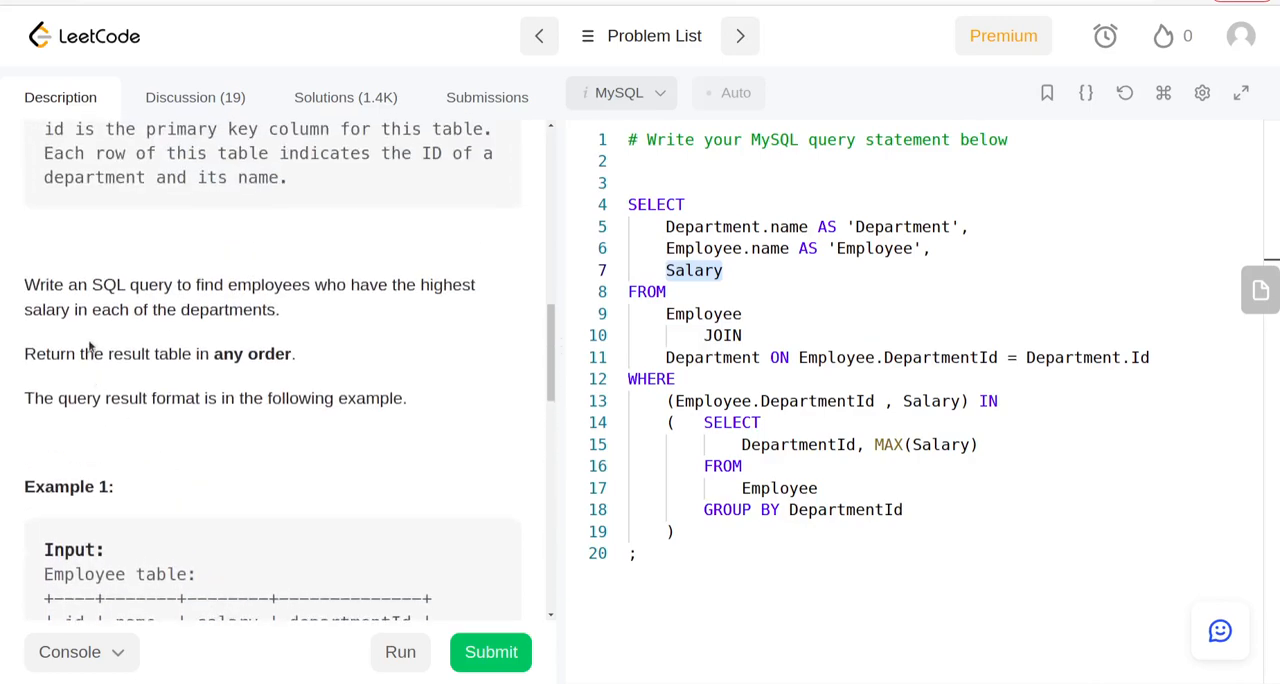
double_click(254, 284)
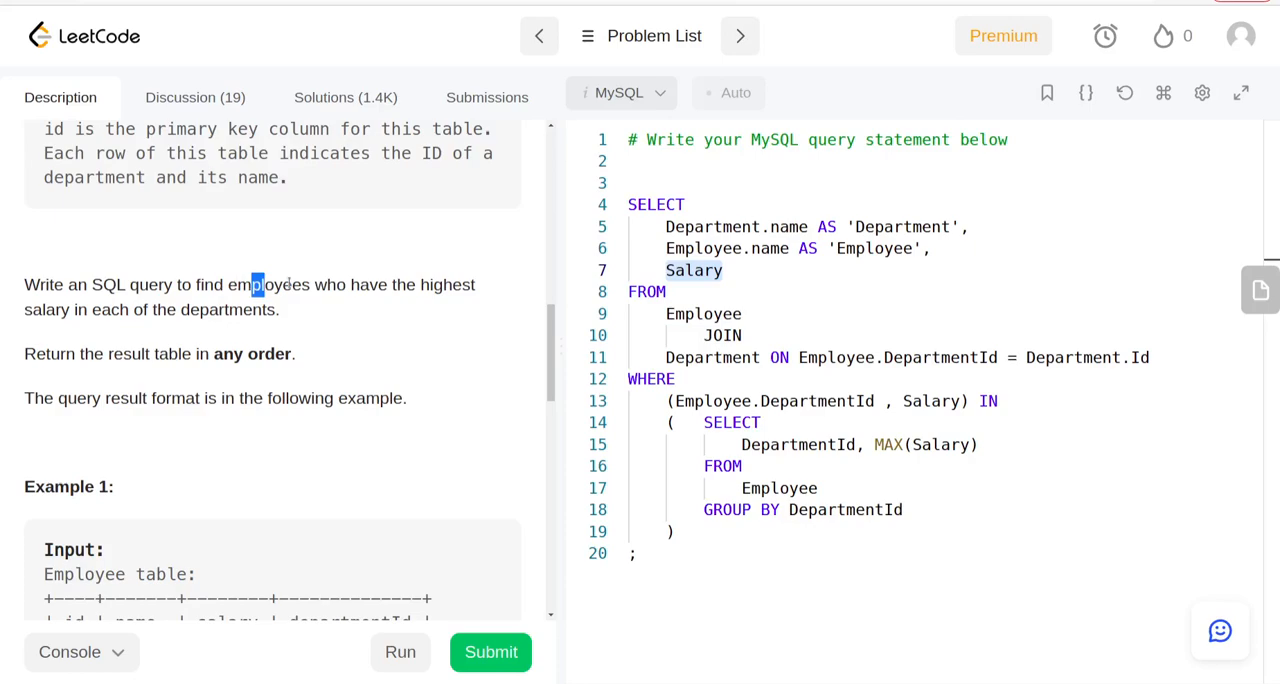
drag(252, 284, 280, 308)
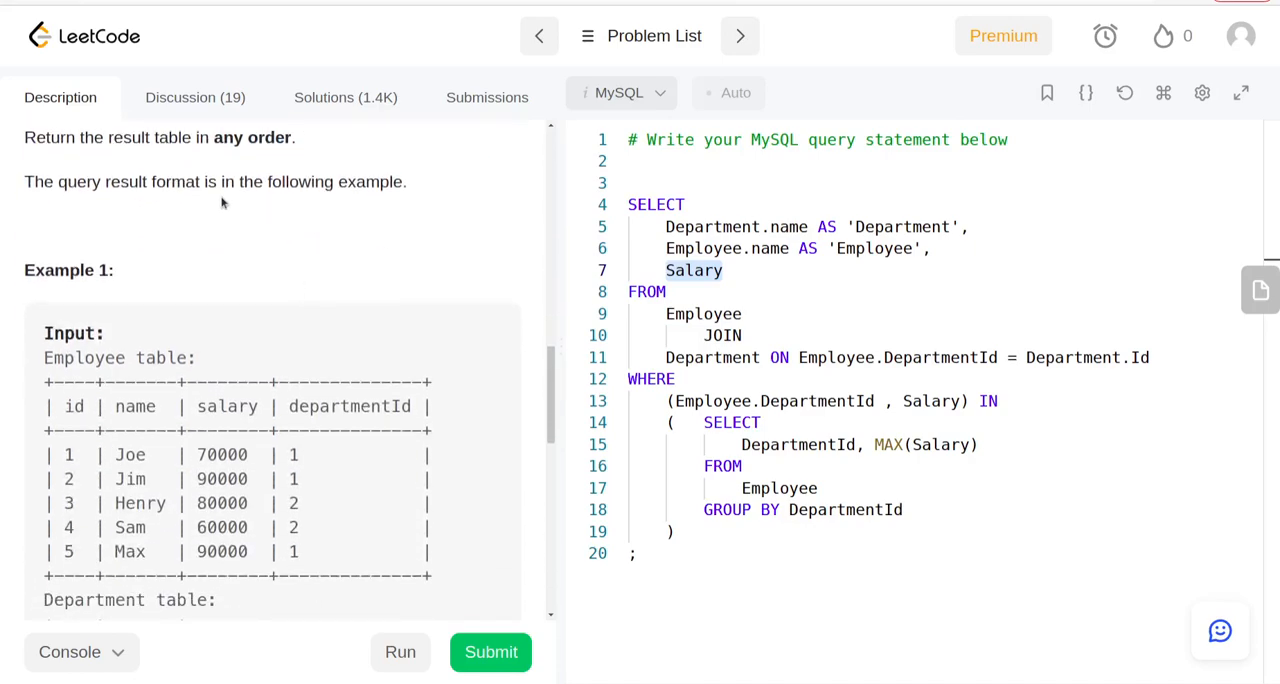
scroll(down, 3)
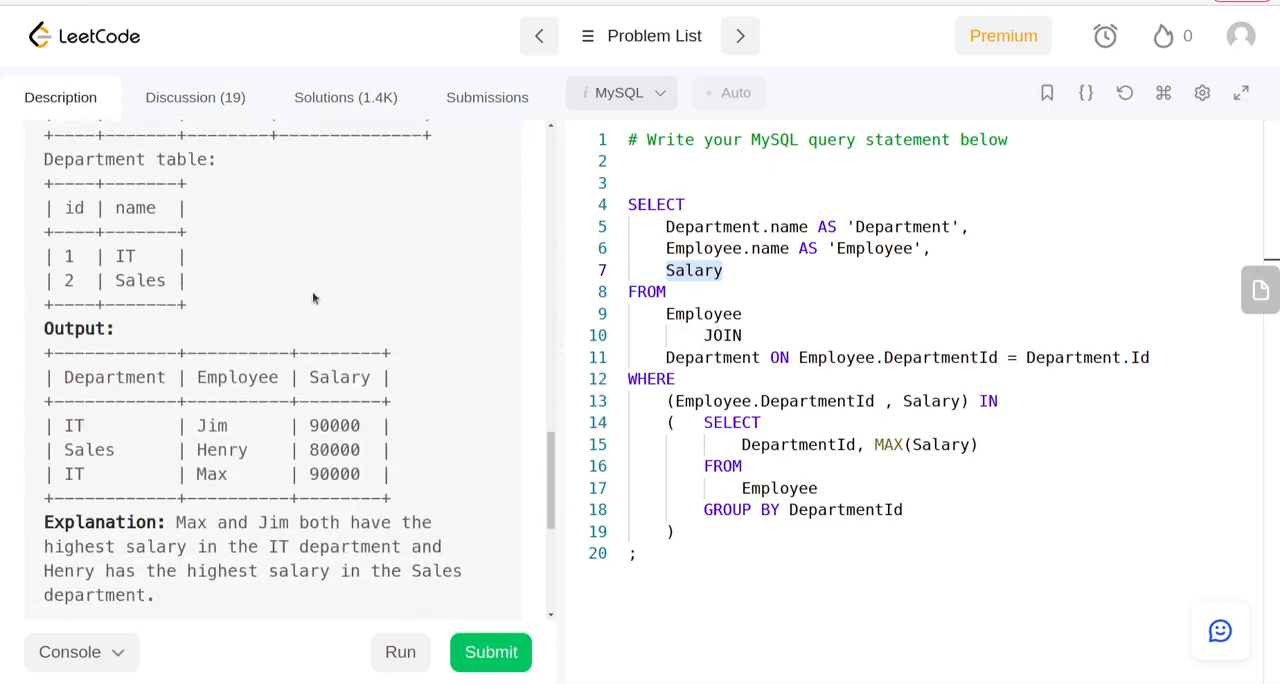
double_click(212, 420)
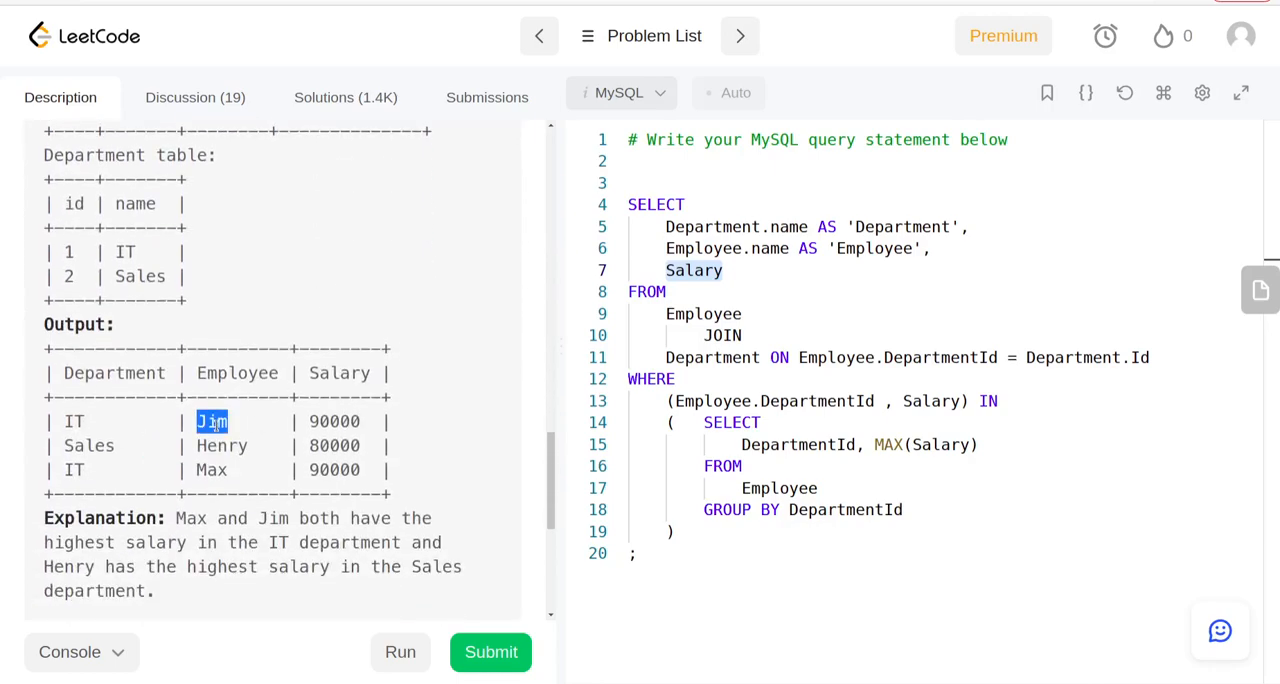
scroll(down, 3)
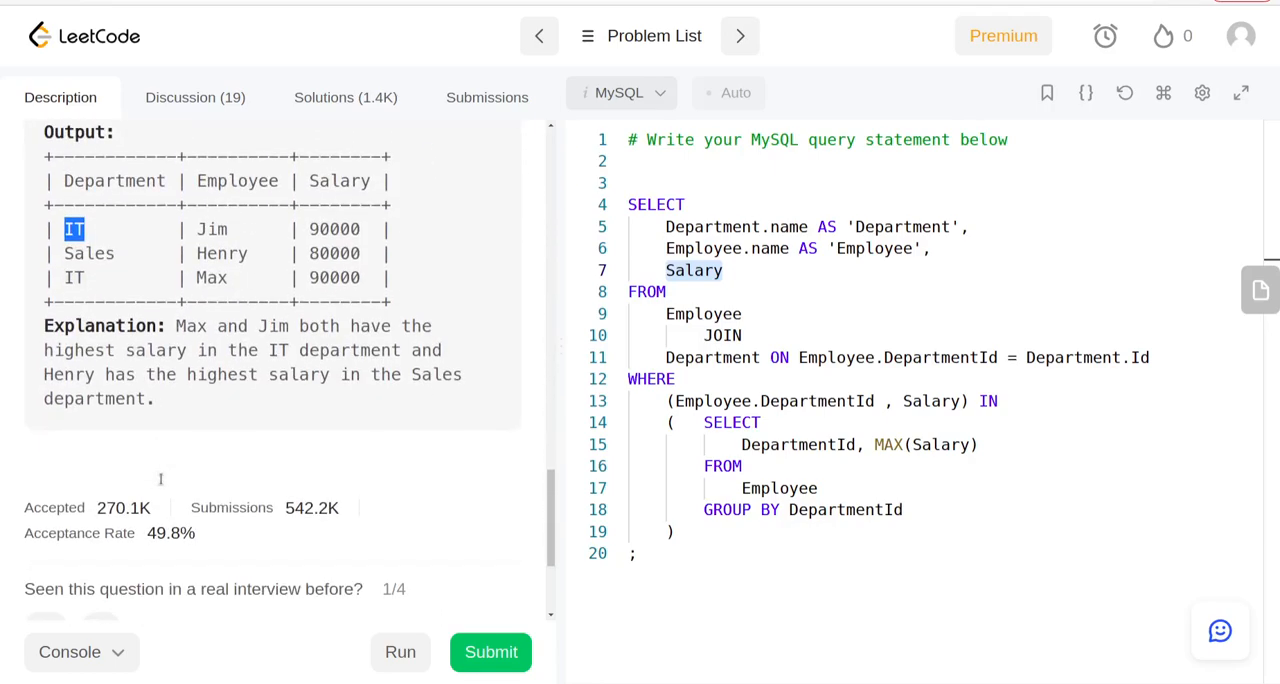
scroll(down, 3)
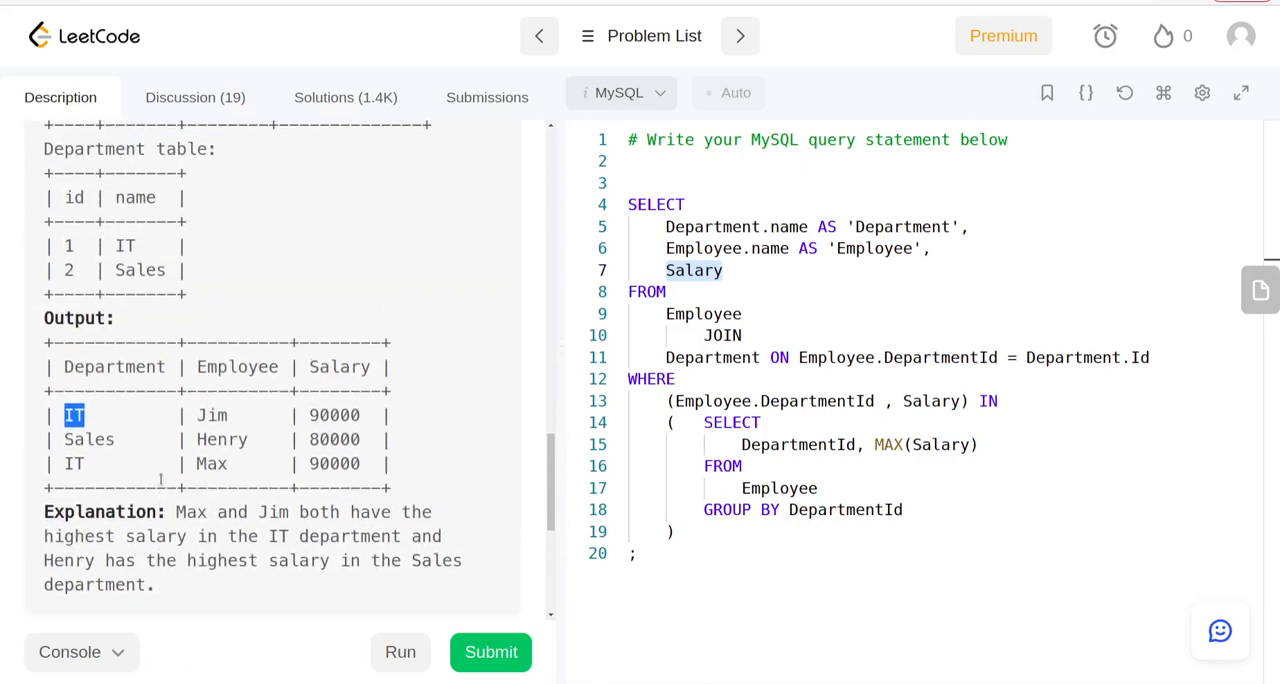
scroll(down, 3)
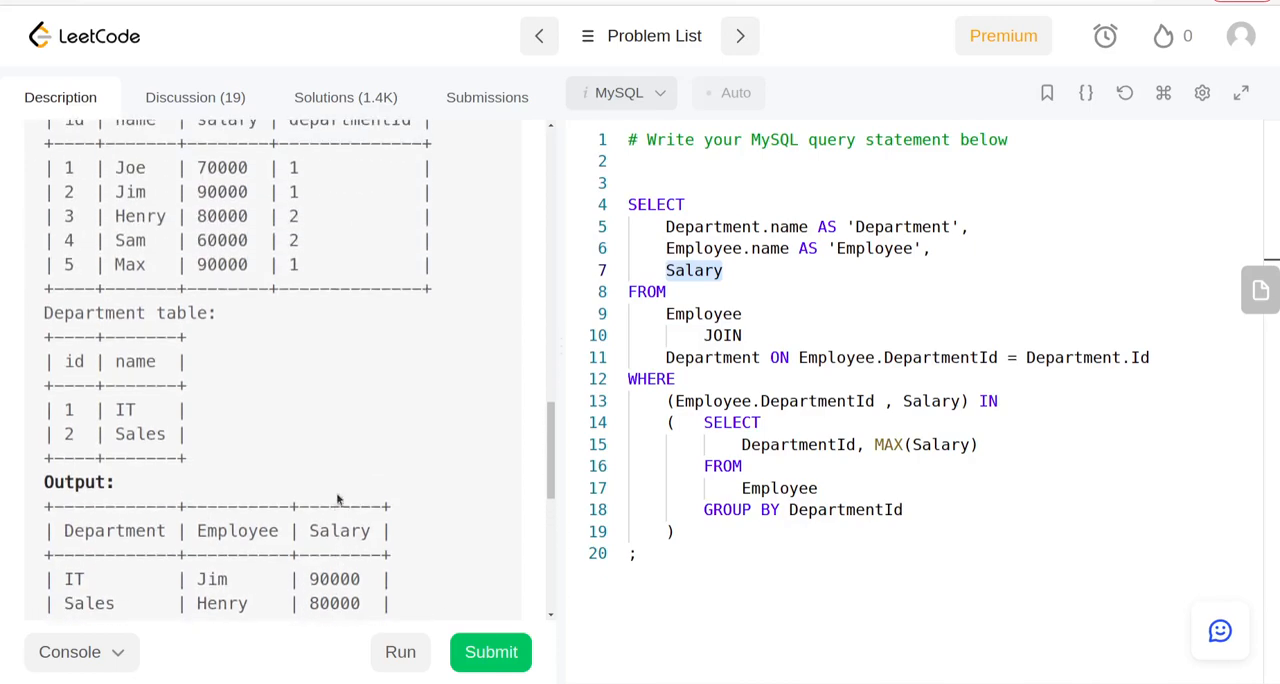
scroll(down, 3)
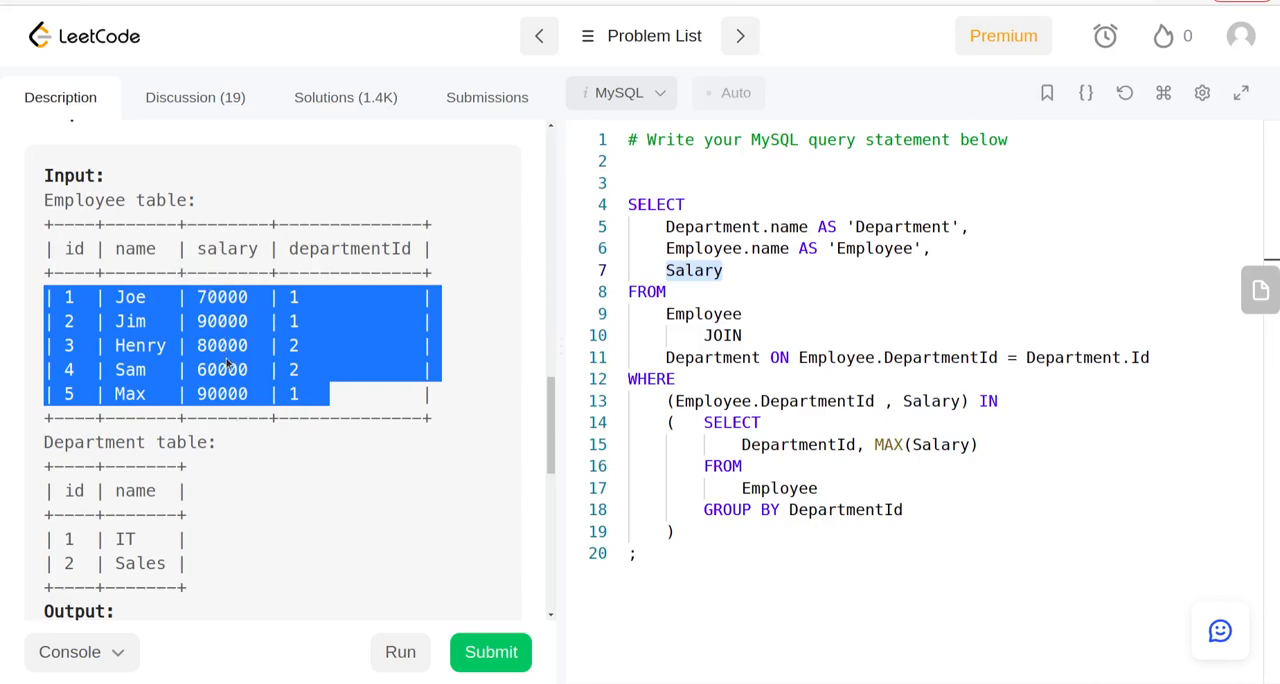
scroll(down, 3)
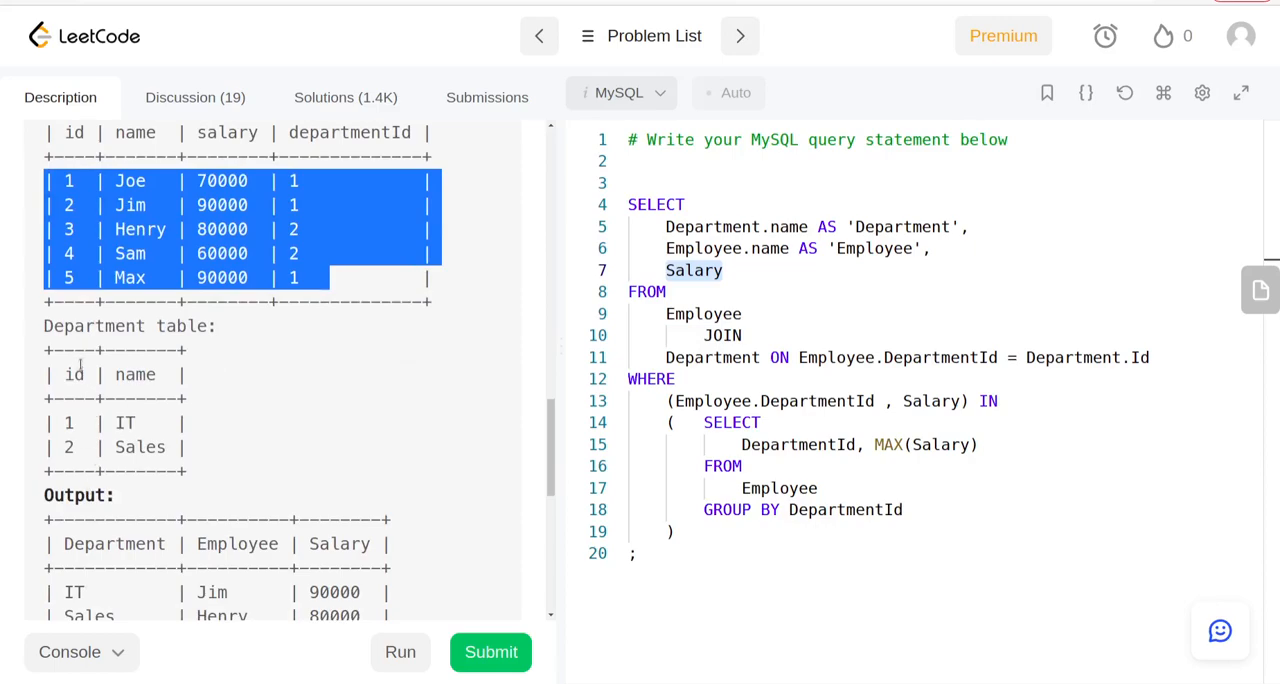
mouse_move(196, 396)
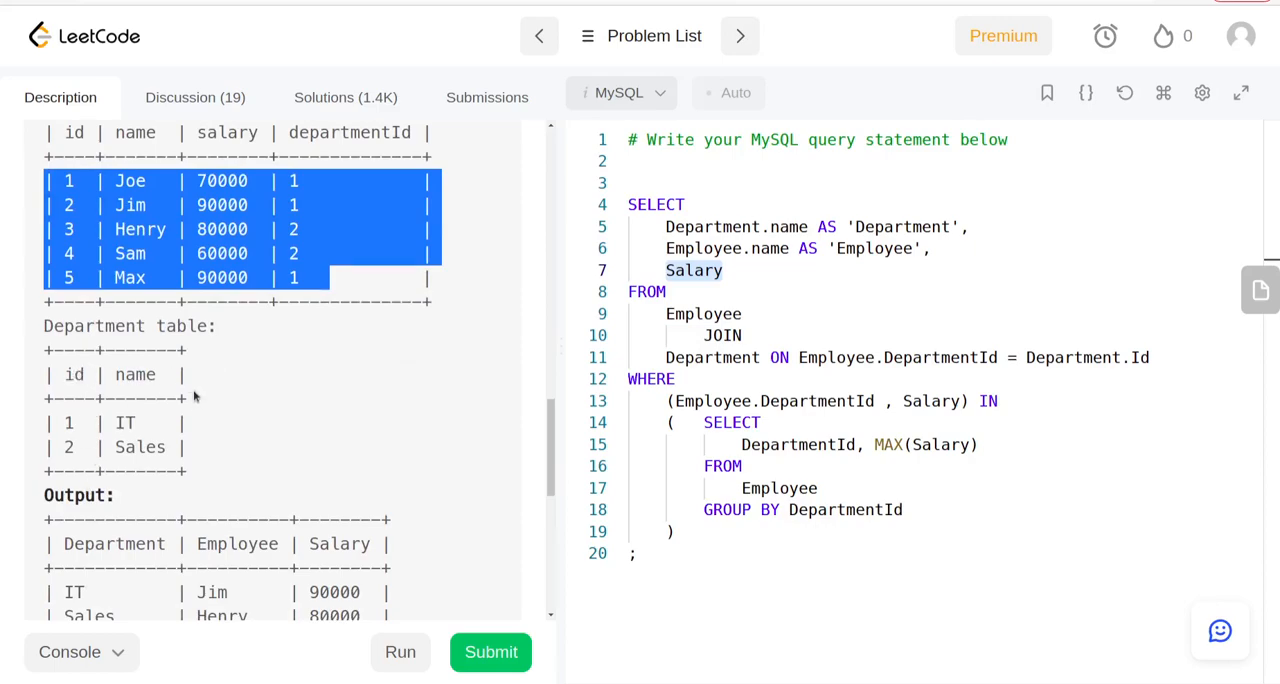
scroll(down, 3)
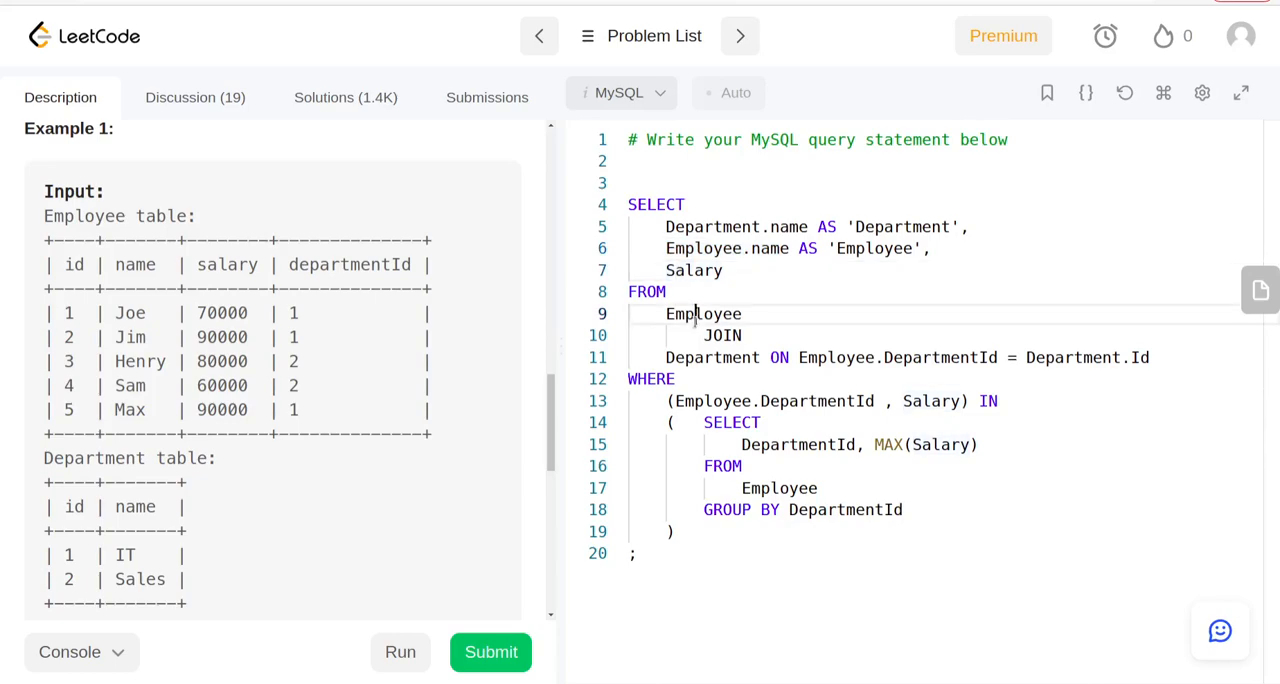
double_click(704, 312)
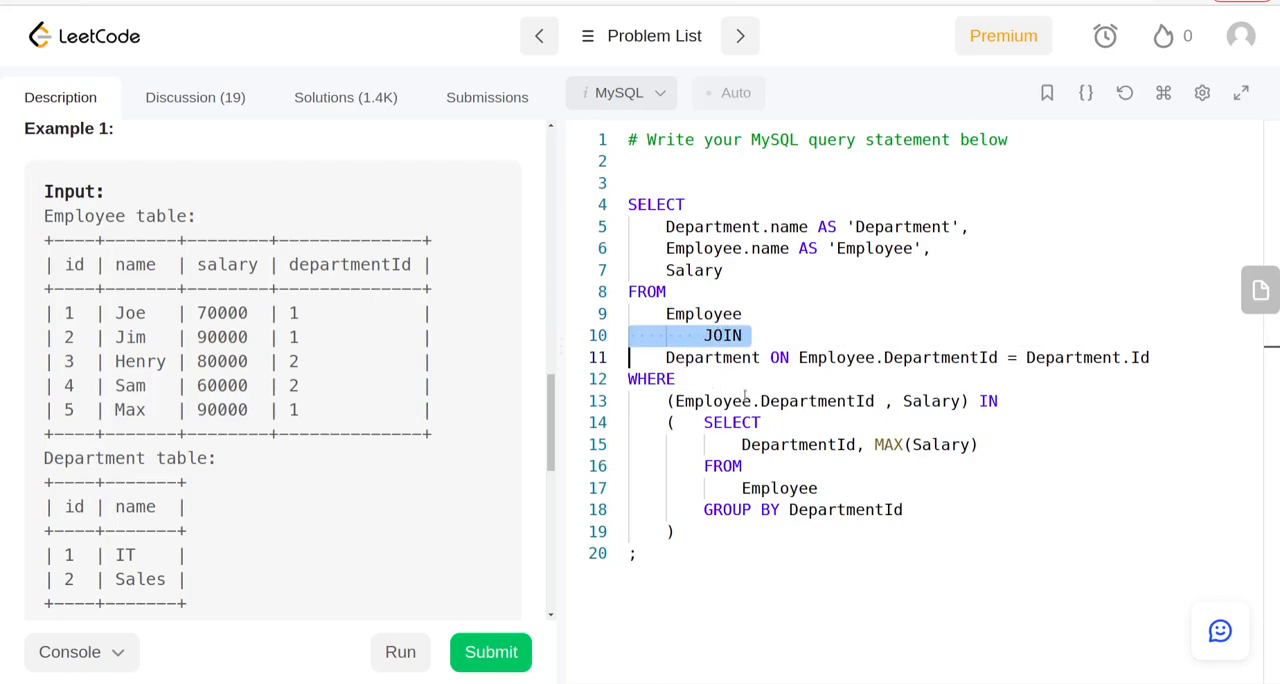
double_click(292, 312)
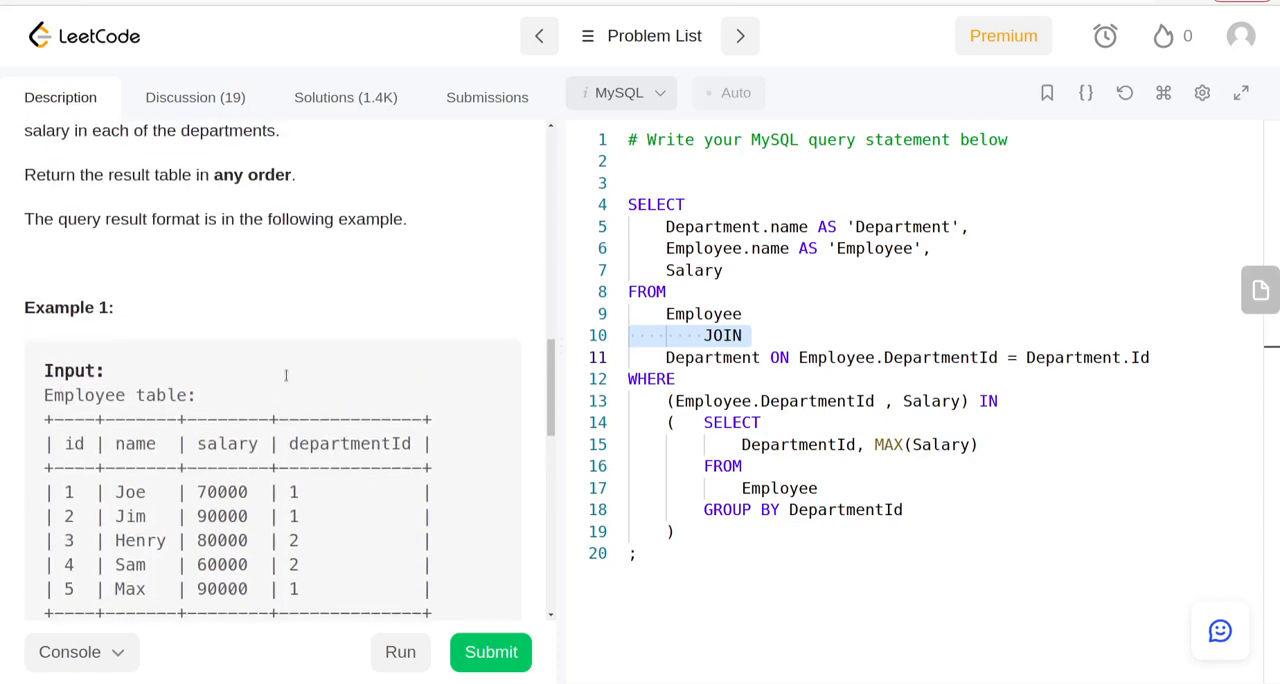
scroll(down, 3)
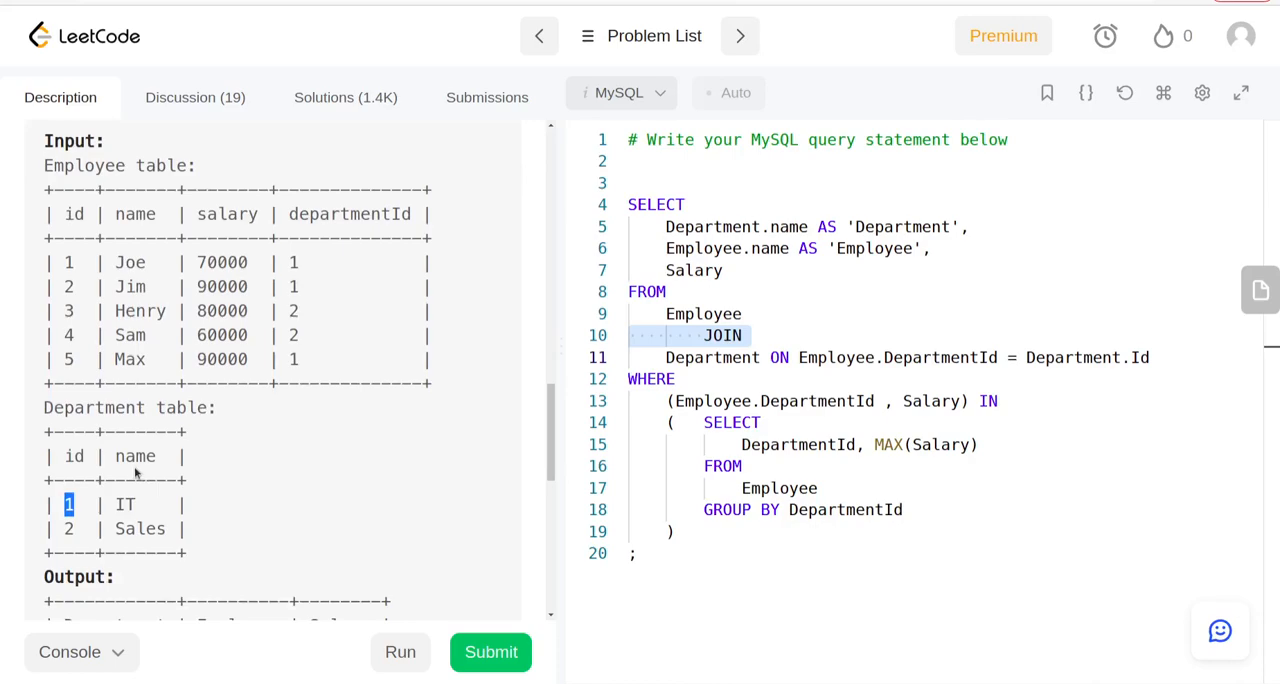
mouse_move(136, 476)
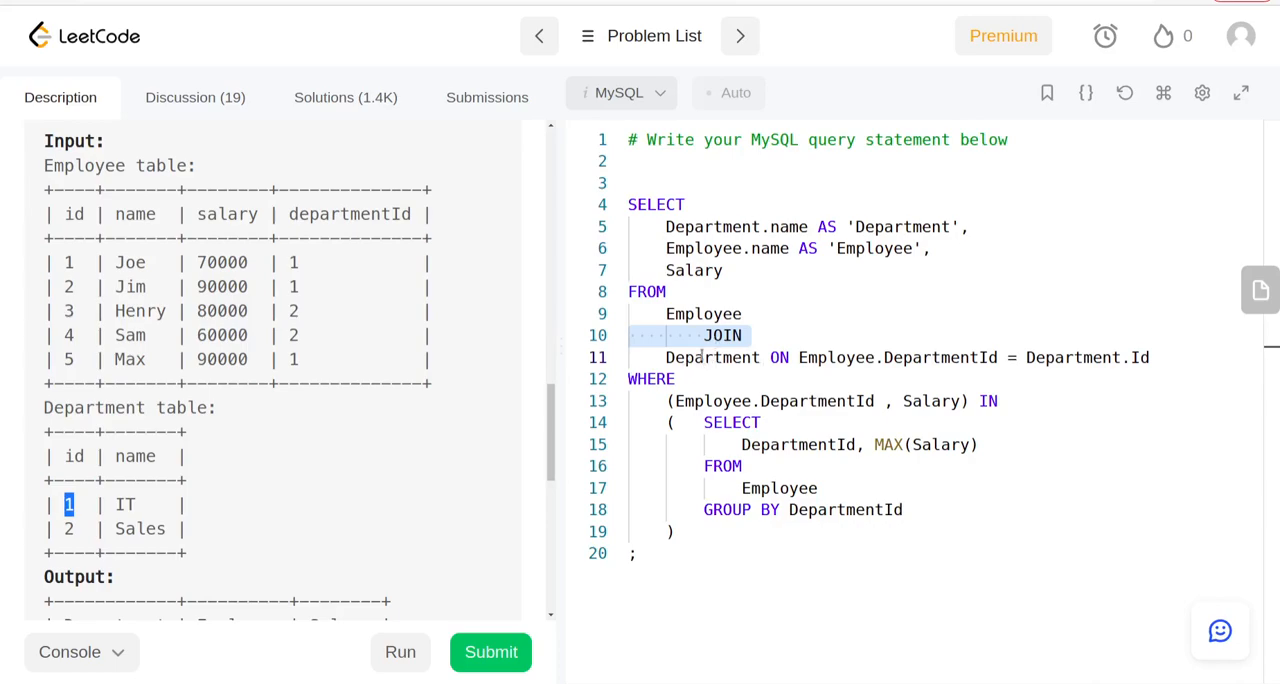
click(796, 356)
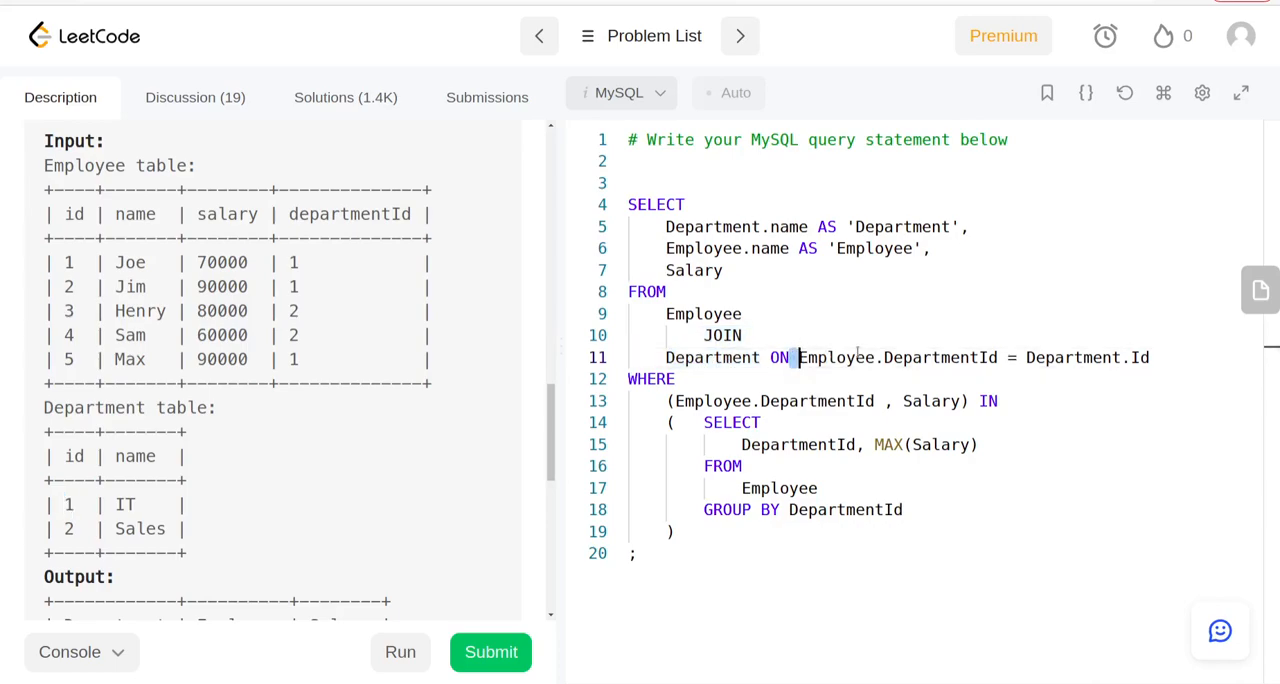
drag(796, 356, 1150, 356)
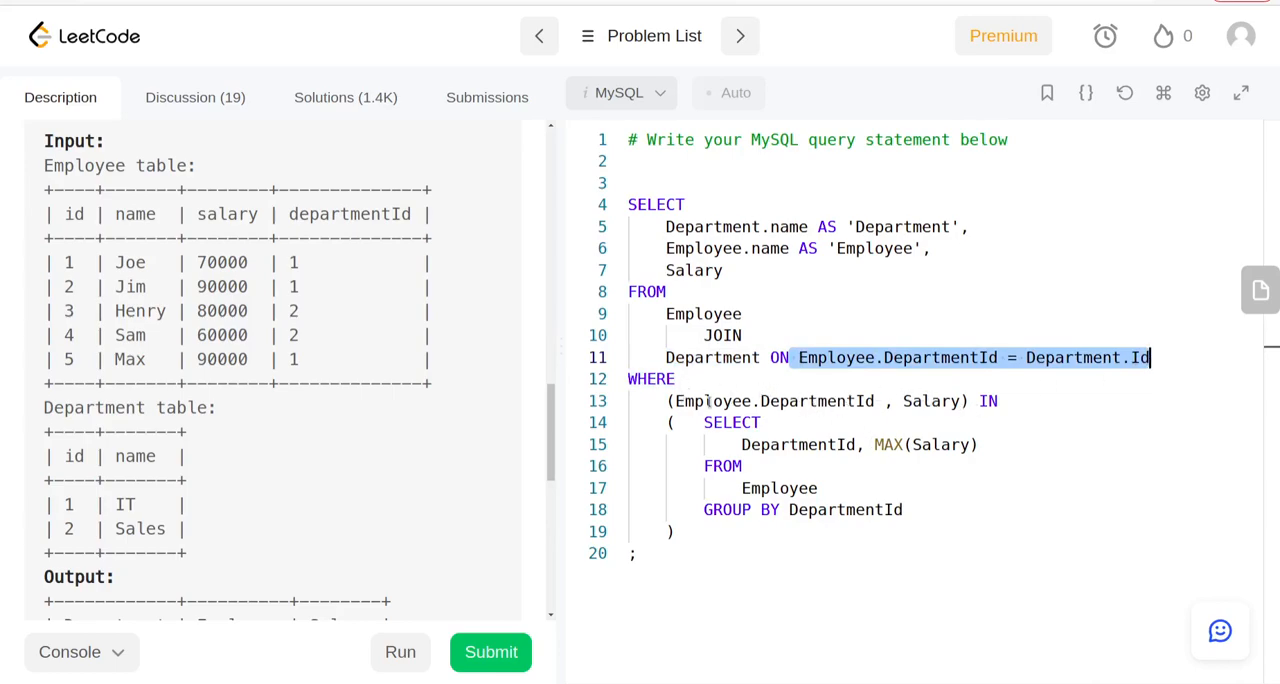
click(924, 400)
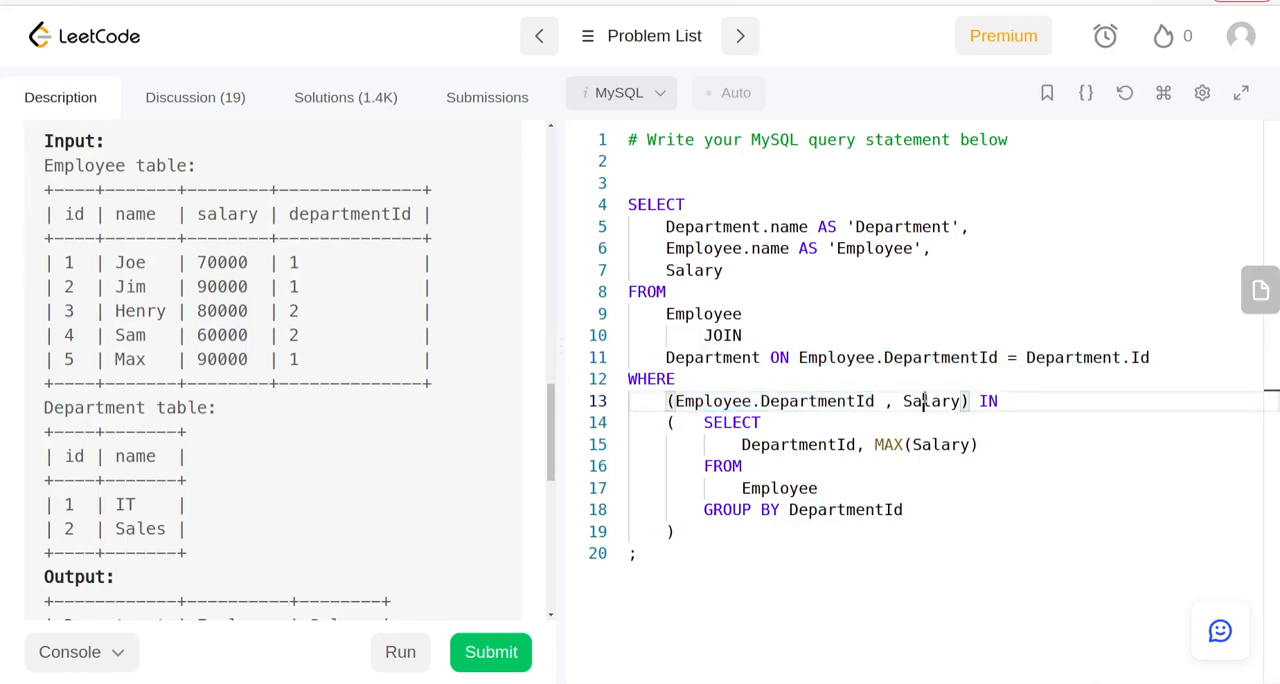
double_click(930, 400)
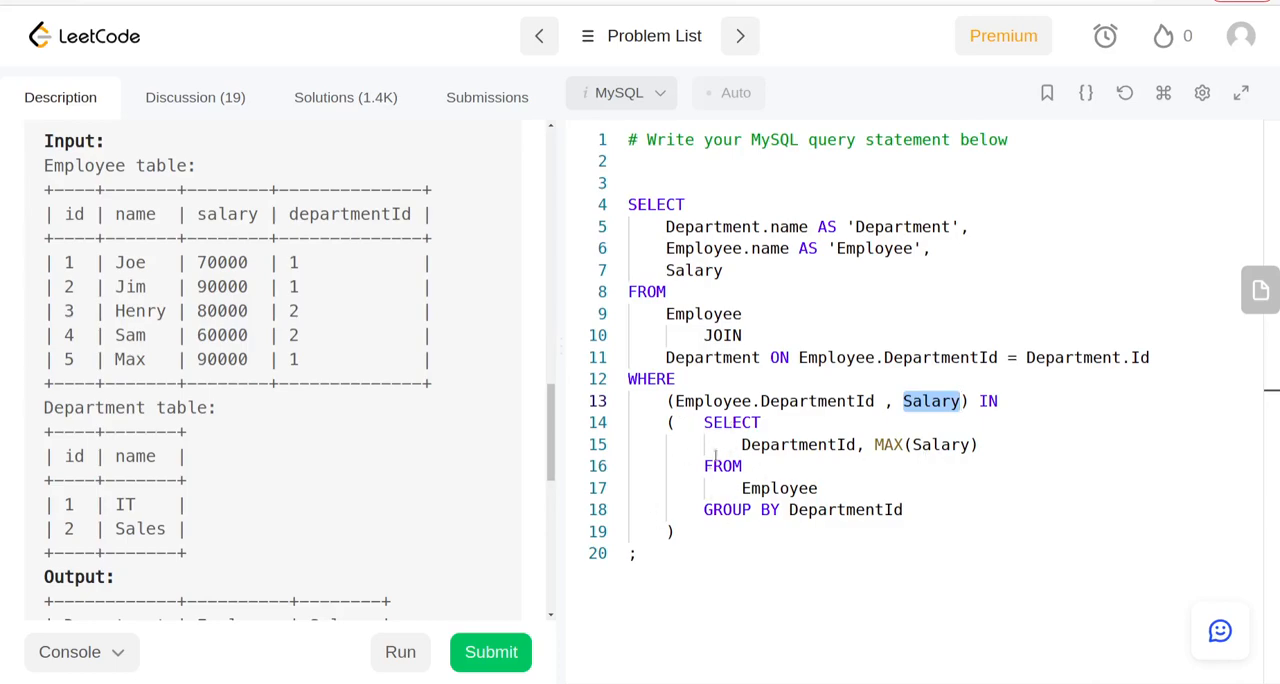
drag(668, 422, 678, 532)
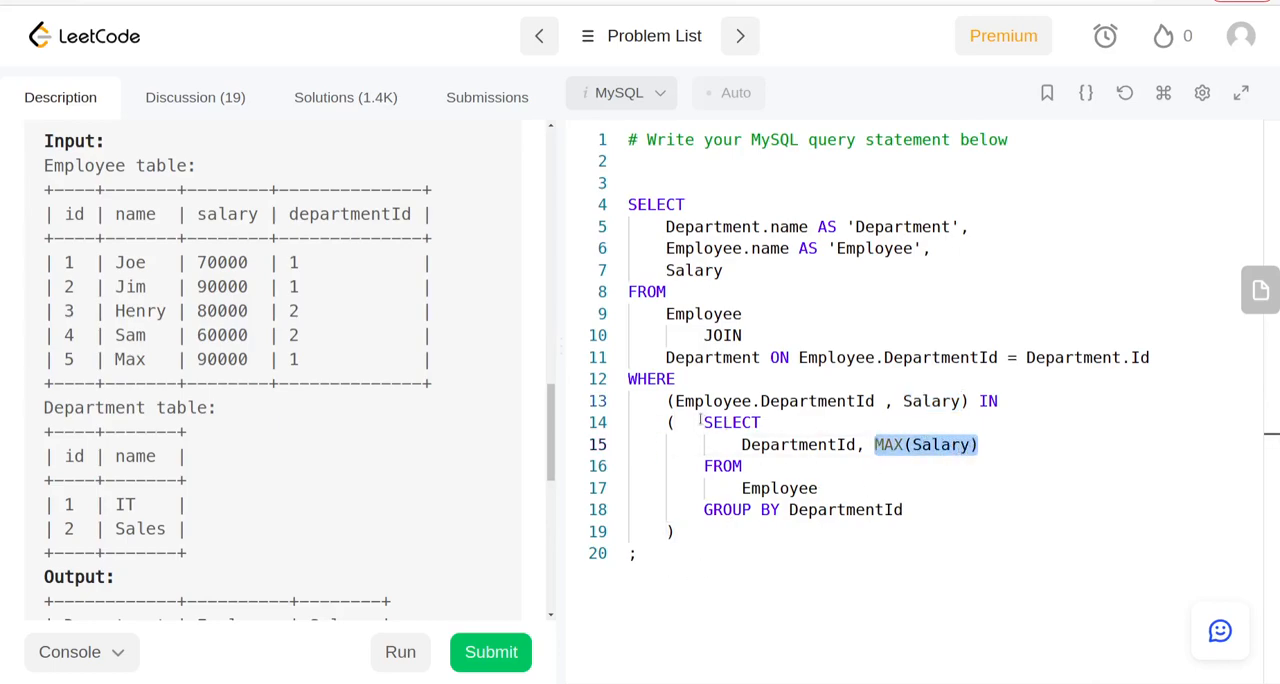
scroll(down, 3)
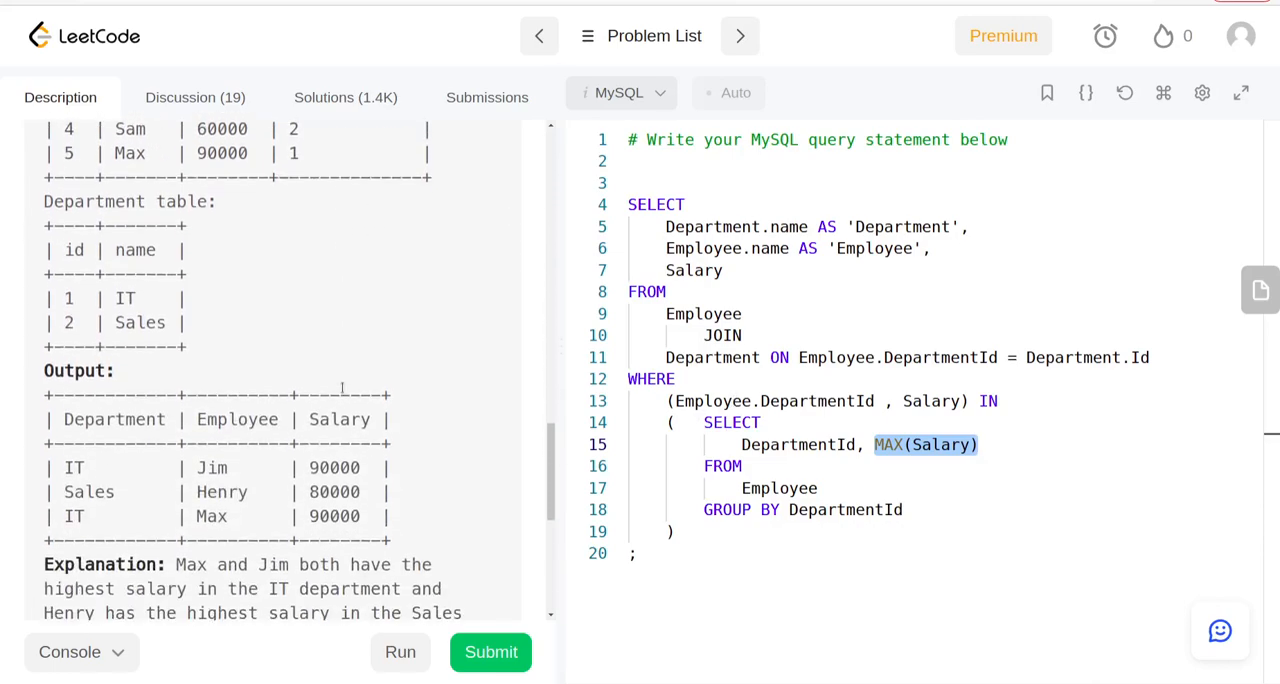
scroll(down, 3)
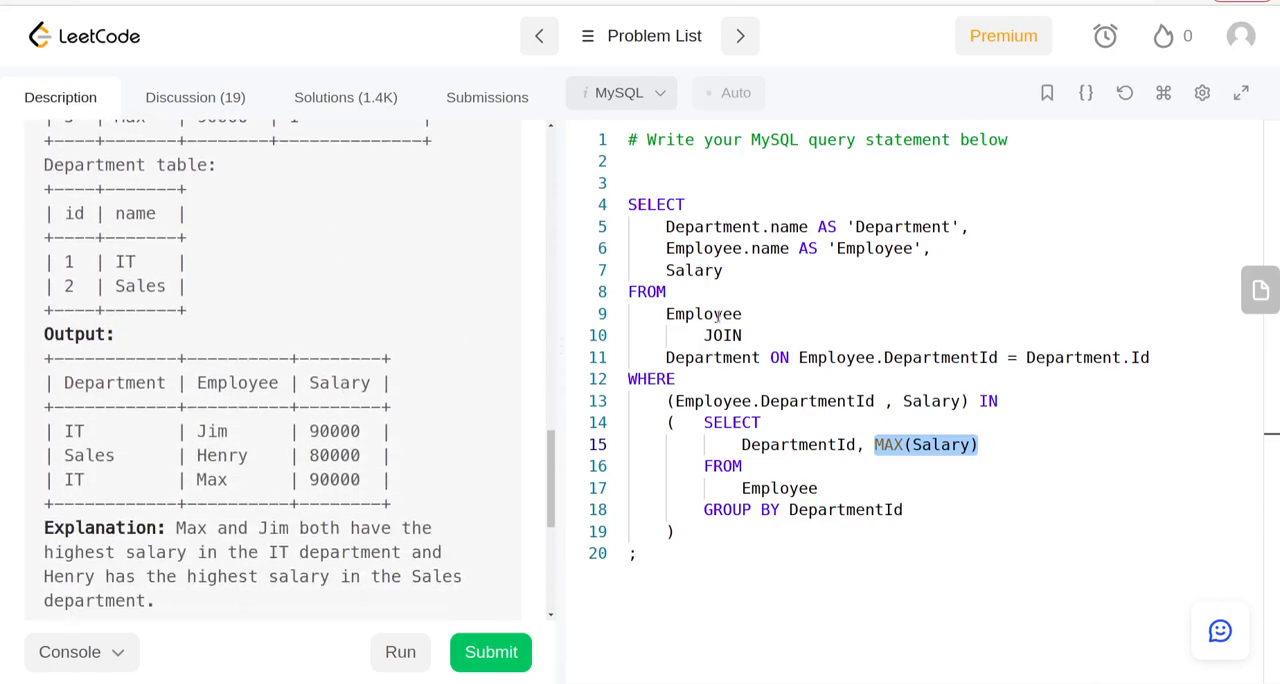